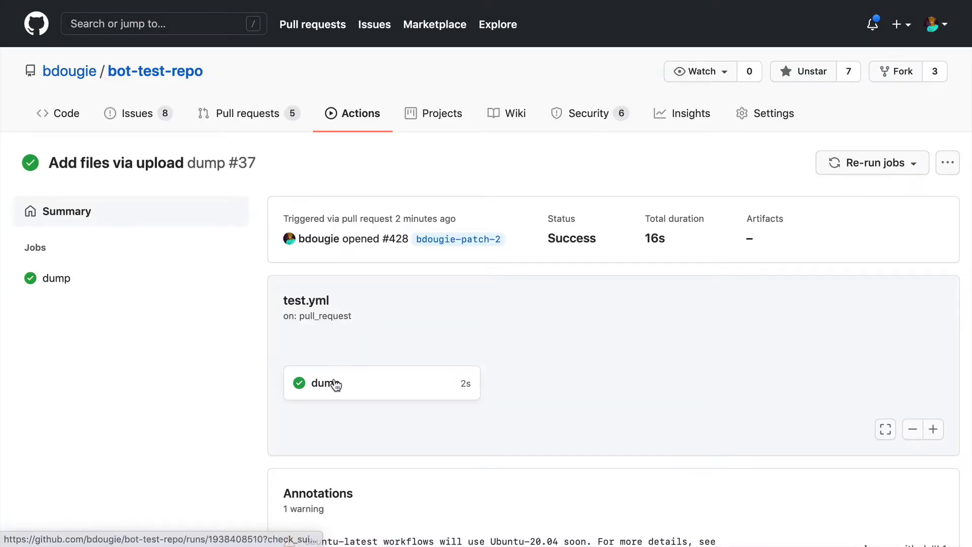
- View the dump job's log with the Dump context step's output expanded
left_click(328, 383)
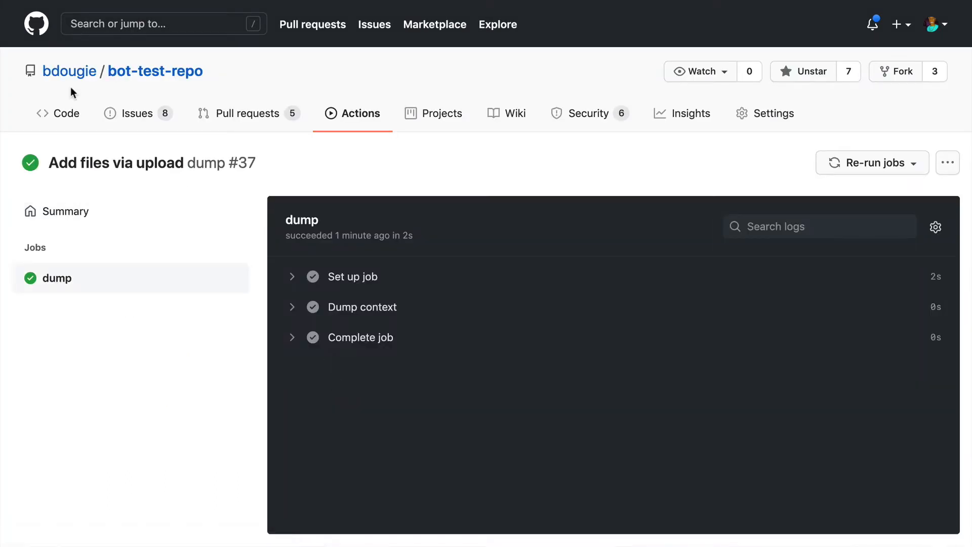
left_click(362, 307)
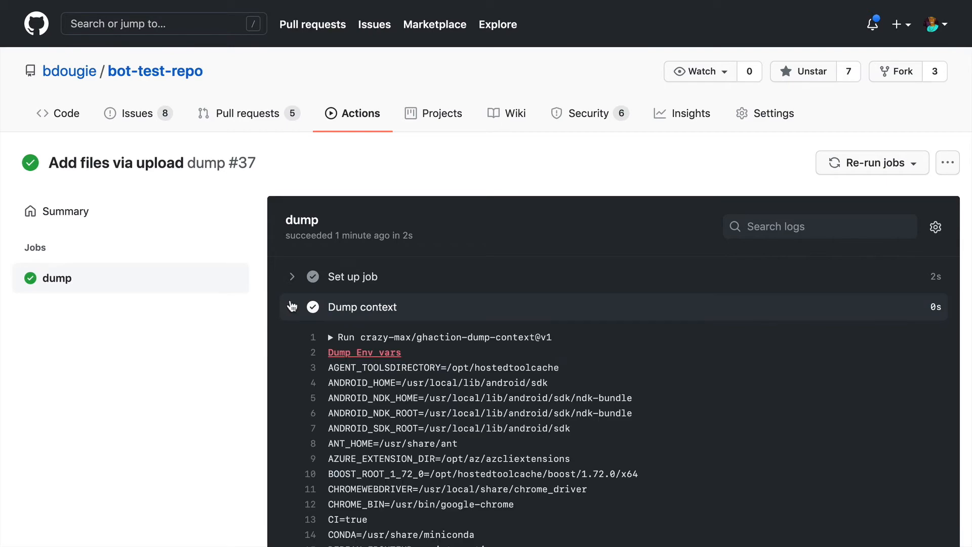
scroll("down", 3)
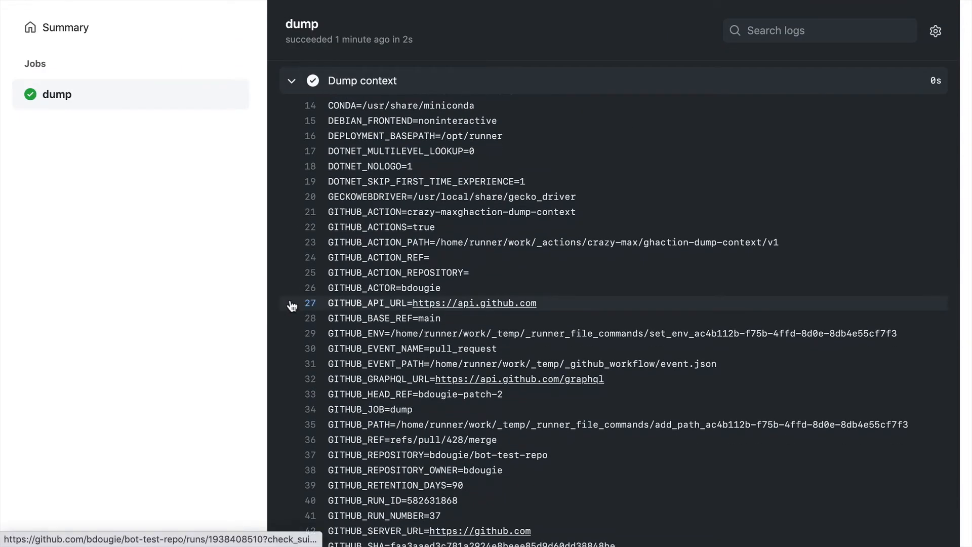
scroll("down", 3)
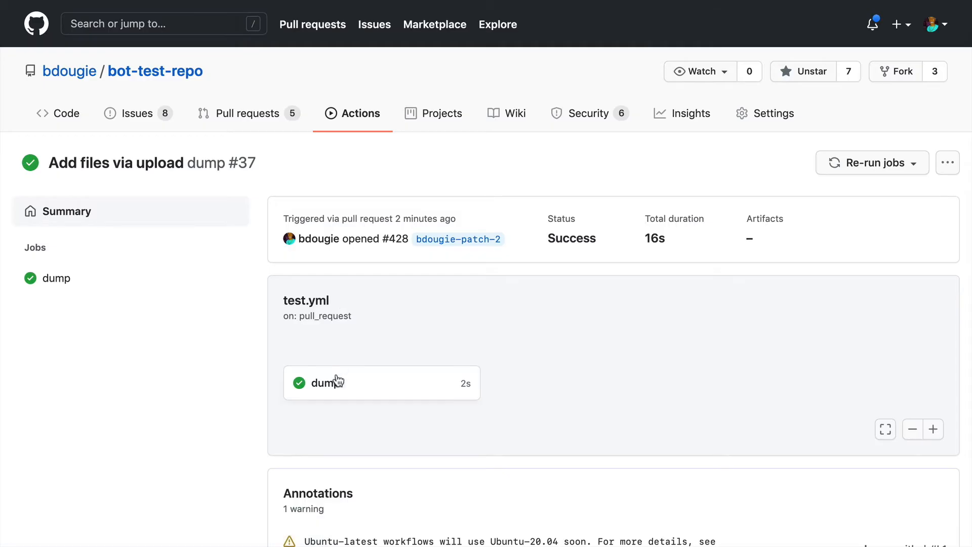
- Reopen the dump job's log and expand the Dump context output again
left_click(55, 277)
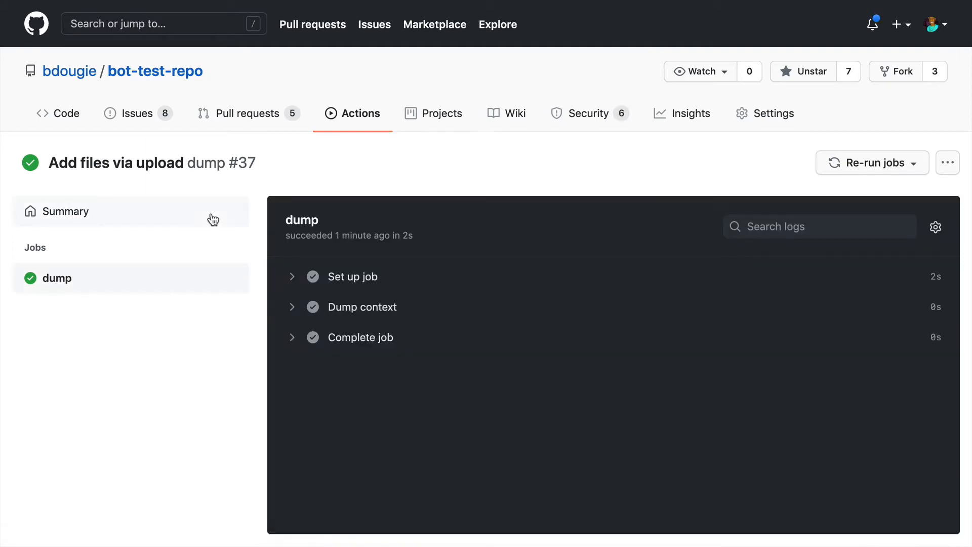
left_click(362, 306)
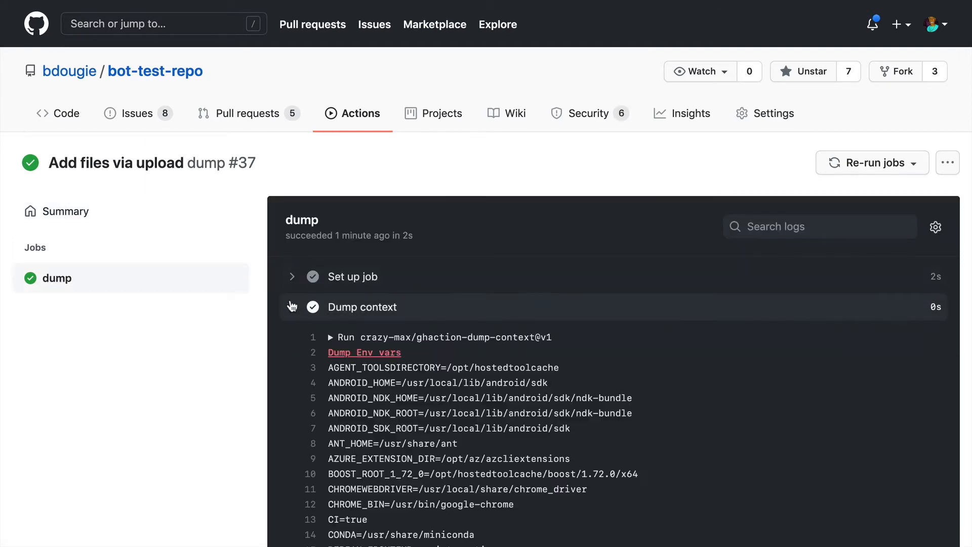
scroll("down", 3)
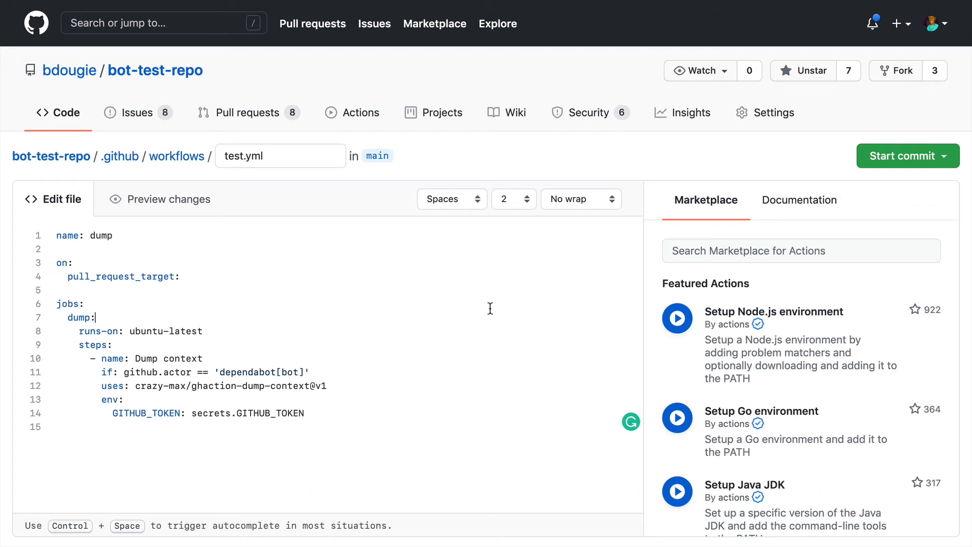
mouse_move(334, 391)
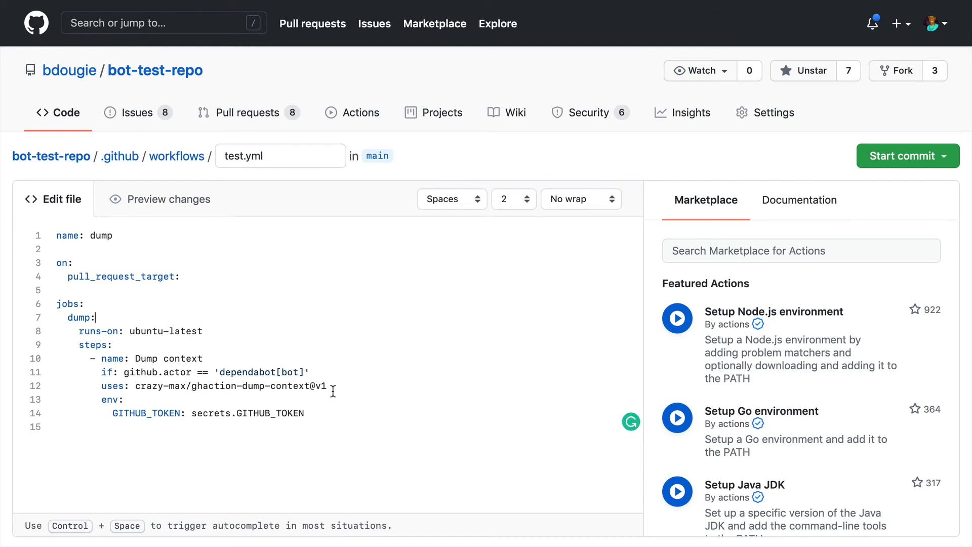
mouse_move(338, 383)
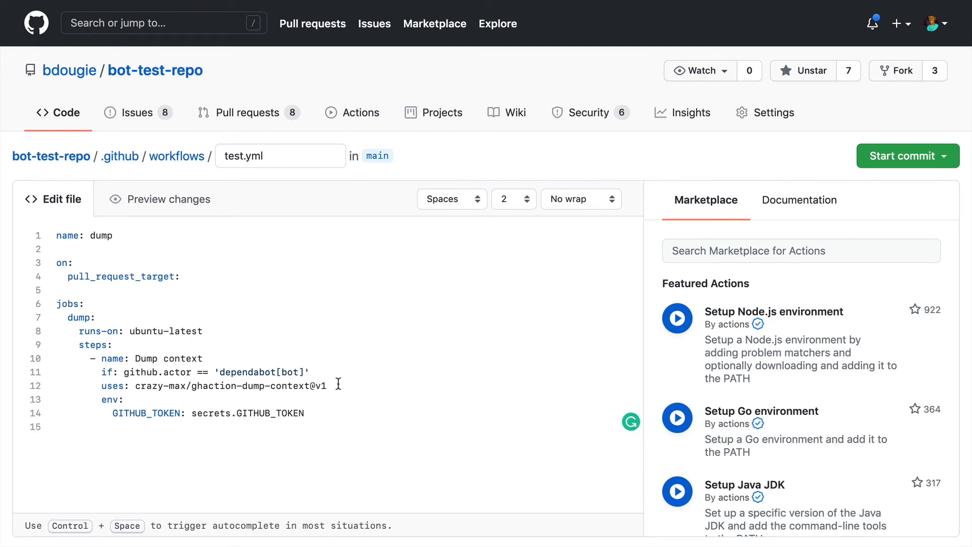
- Start a new line under the dependabot condition with a partial 'run: ex' entry
type("!")
key("Enter")
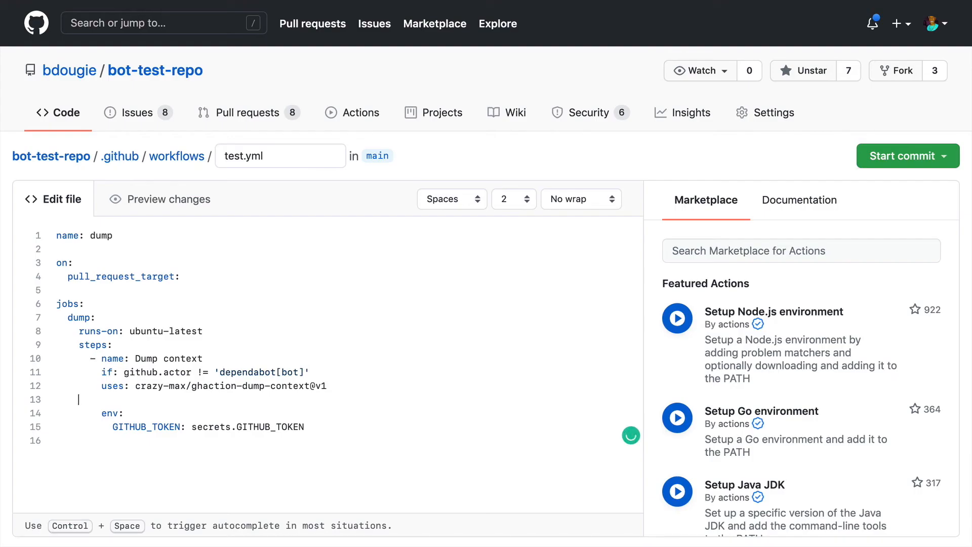
type("run: ex")
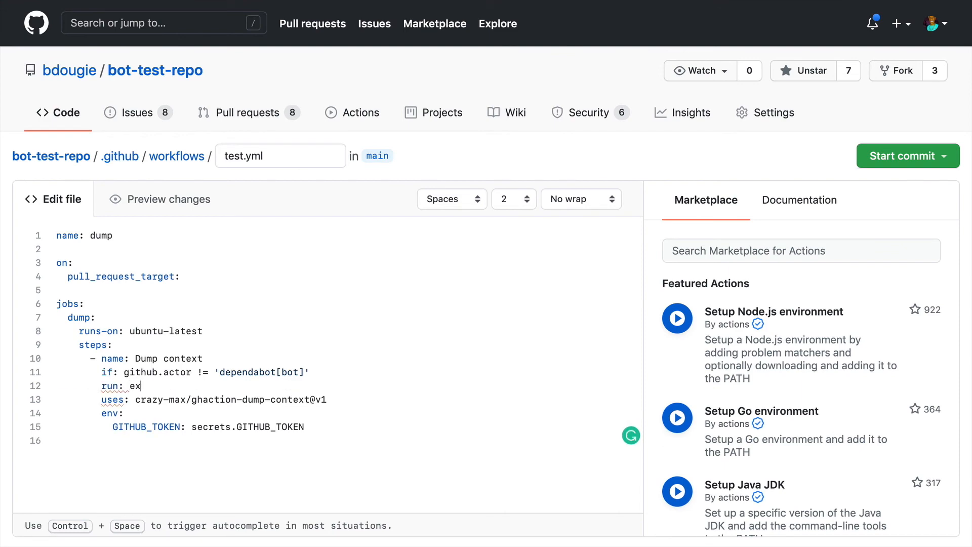